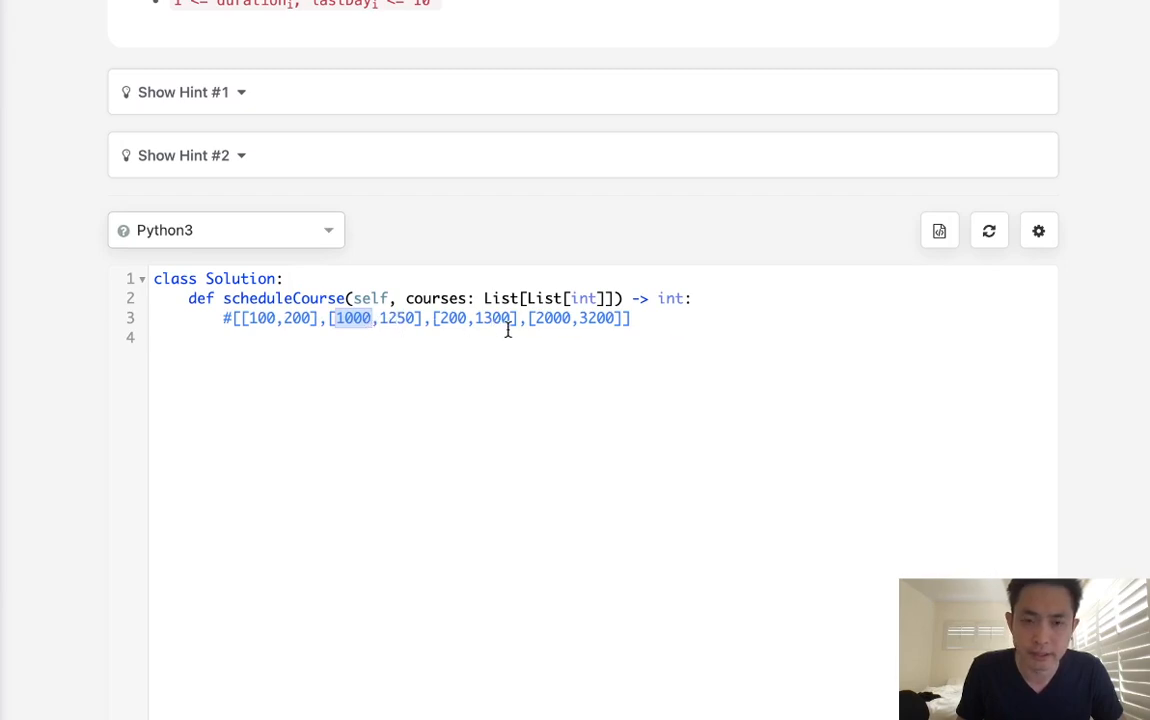
type("# max_time =")
type("#add heap , check condition")
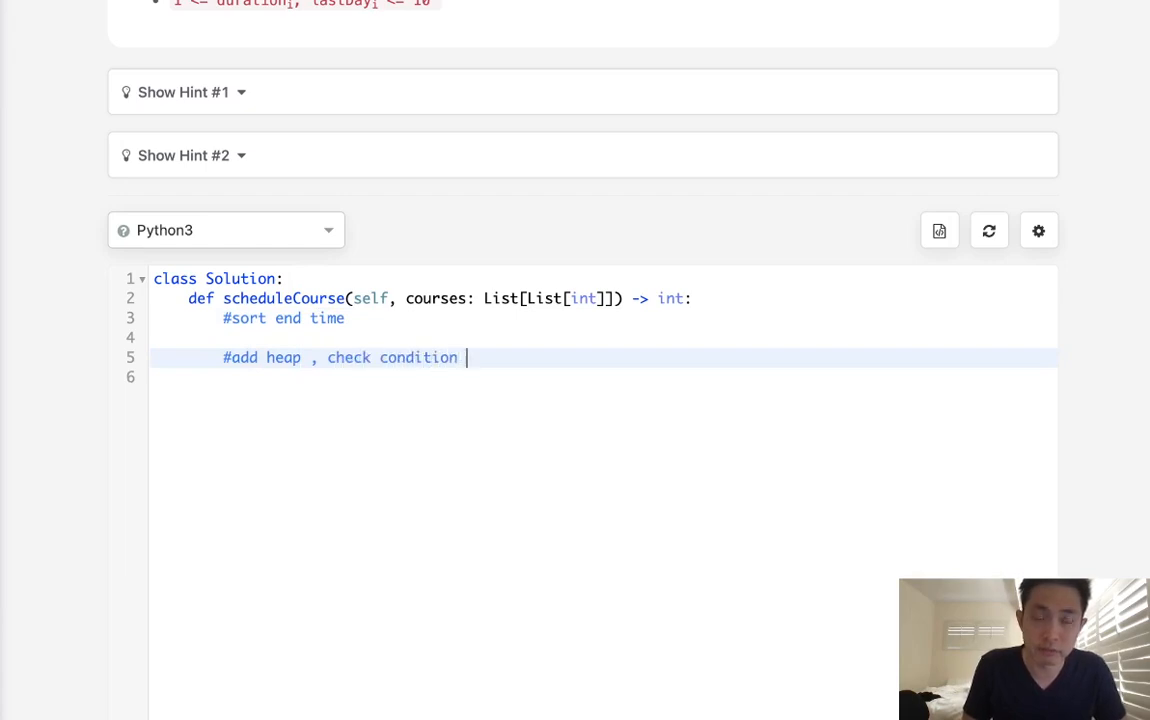
type("courses.sort(key=lambda x: x[1")
type("for time,end")
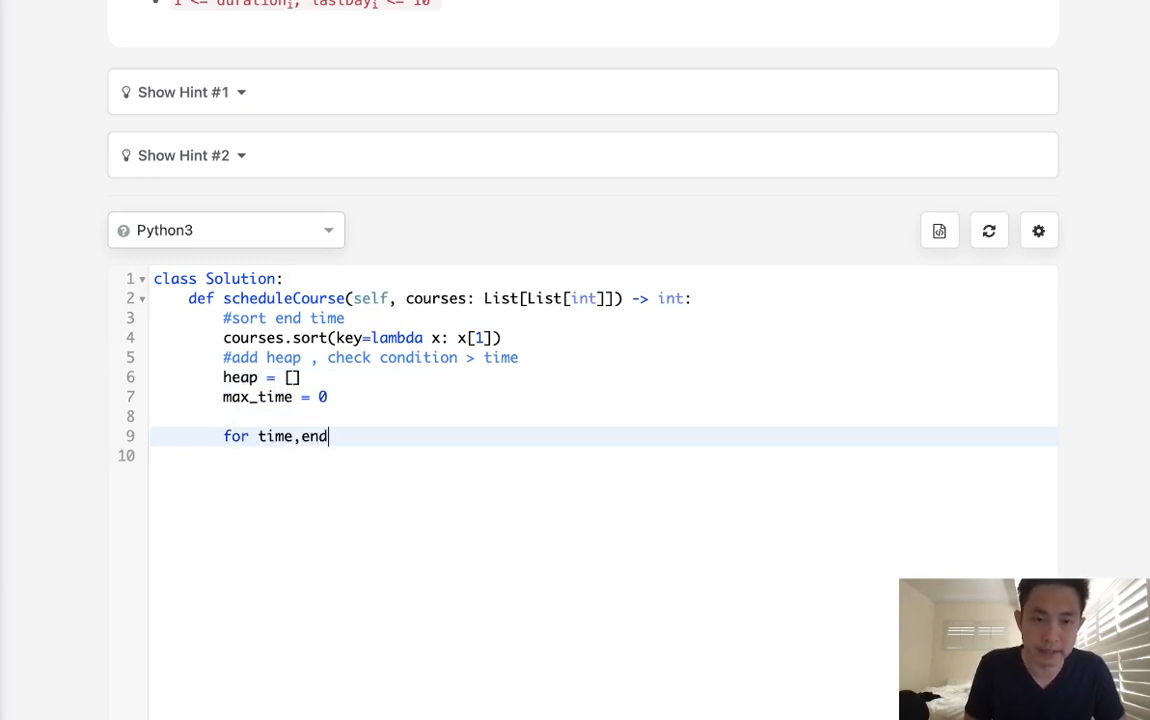
type("_time in courses:")
type("if max_time > end_time:")
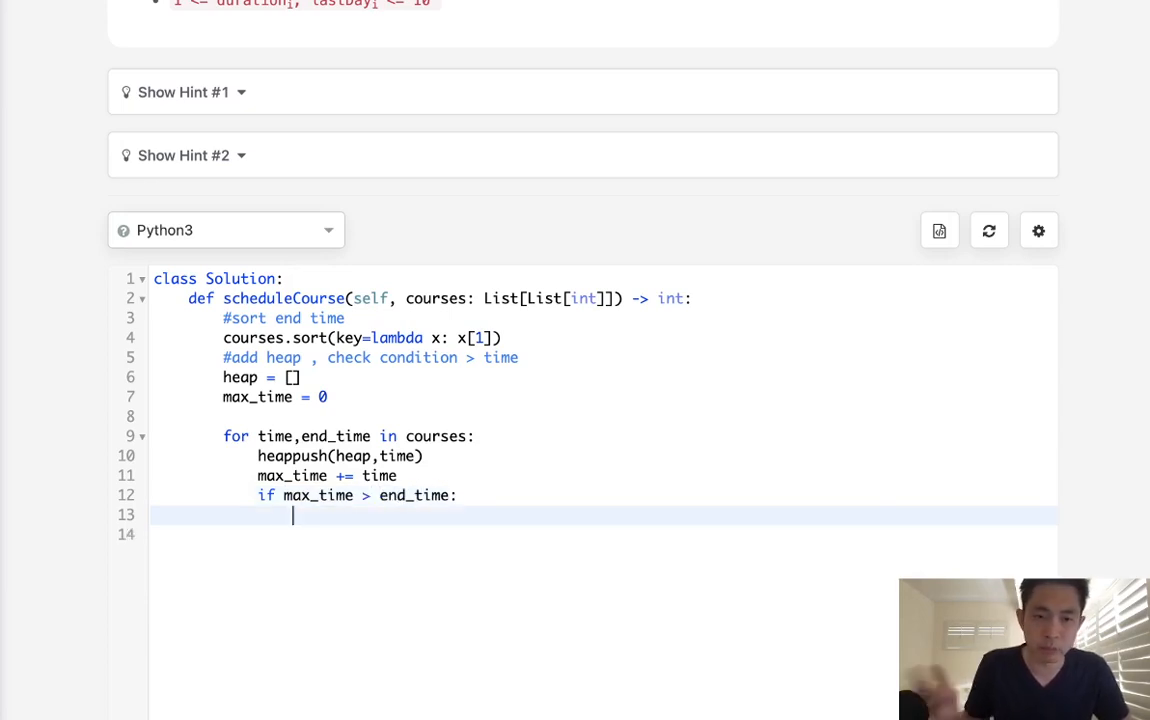
type("big_time = heappop(heap)")
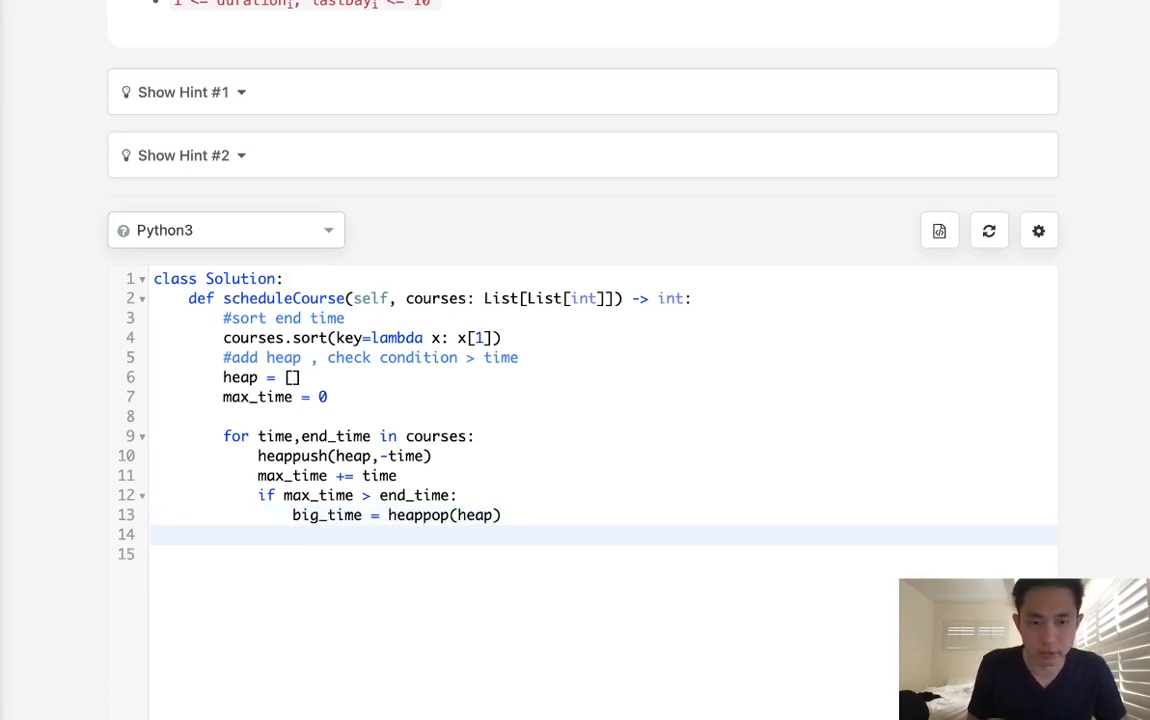